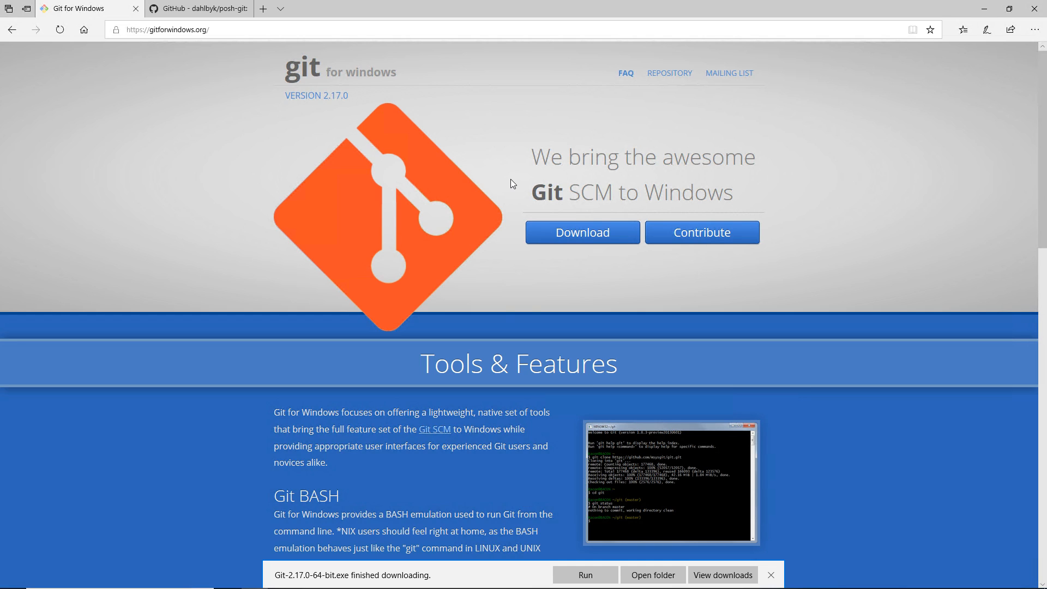
{"action": "mouse_move", "coordinate": [585, 568]}
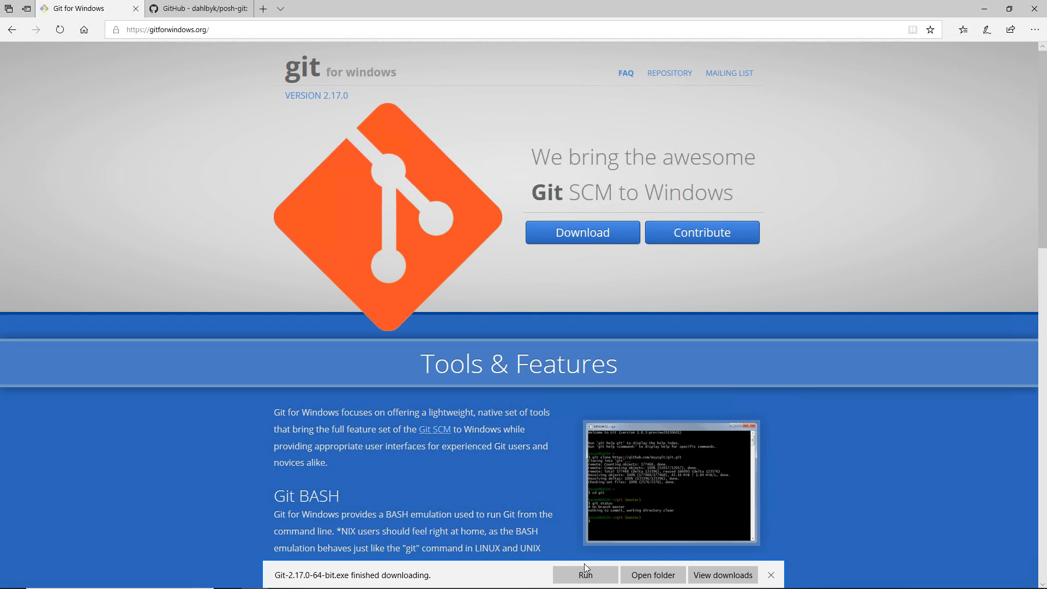
{"action": "mouse_move", "coordinate": [578, 568]}
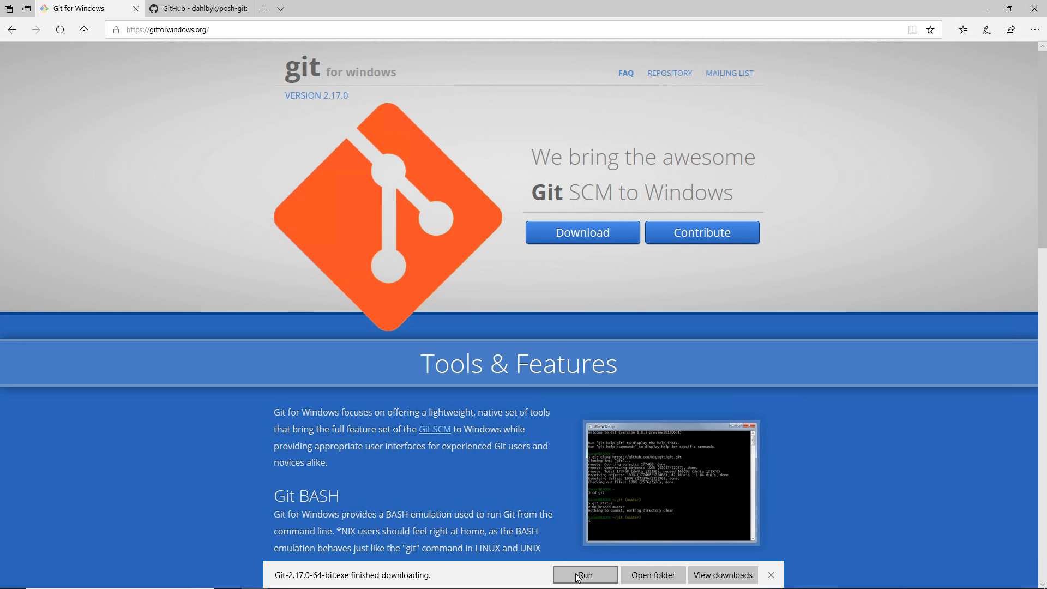
Step: Launch the downloaded Git-2.17.0-64-bit.exe installer from Edge and approve the prompt
{"action": "left_click", "coordinate": [584, 574]}
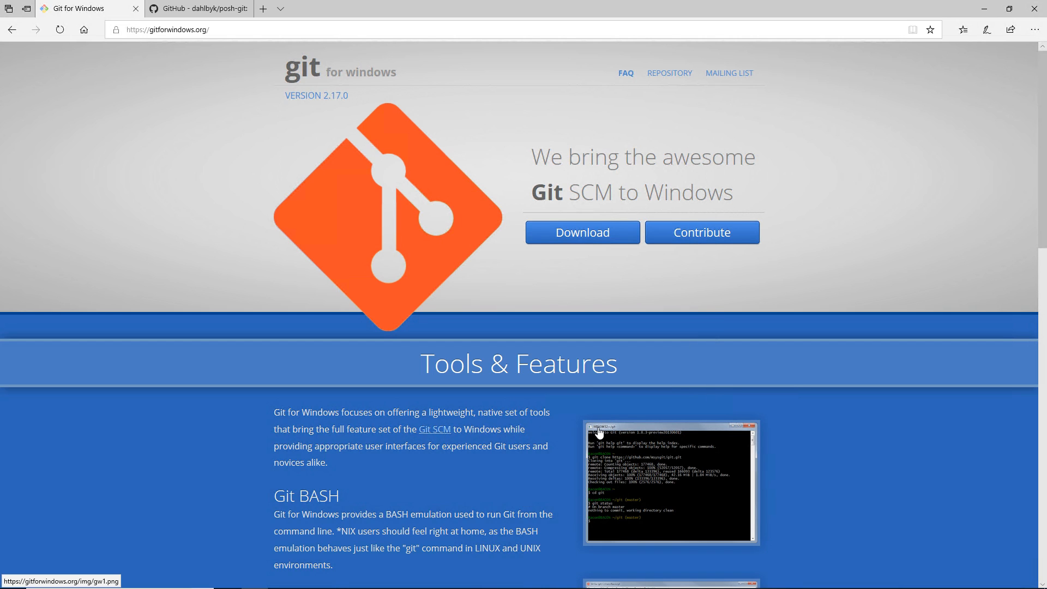
{"action": "left_click", "coordinate": [581, 232]}
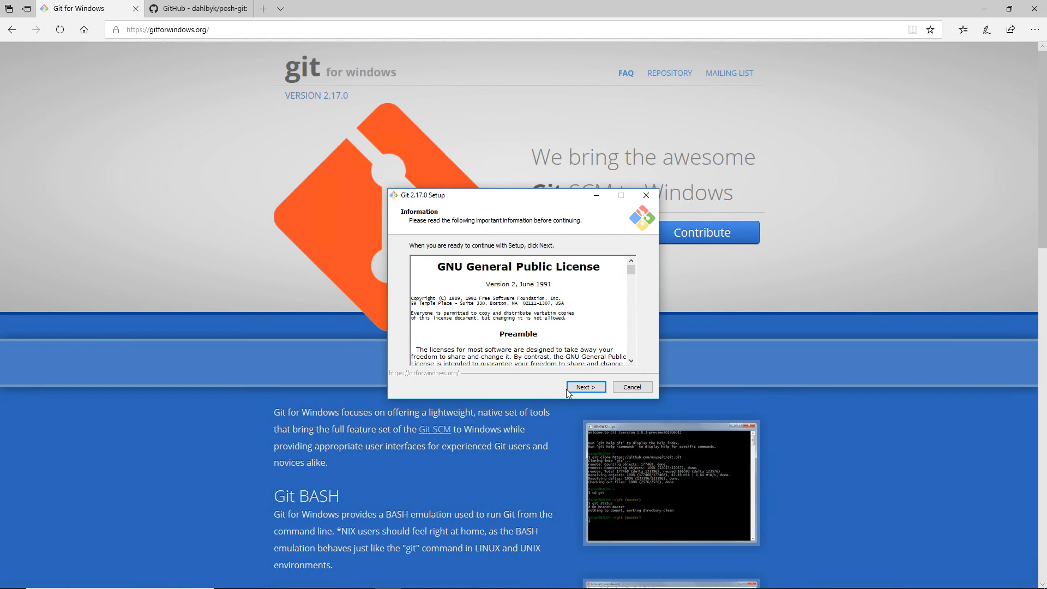
Step: Accept the license and defaults (components, VS Code editor, OpenSSL, line endings) and install Git
{"action": "left_click", "coordinate": [584, 386]}
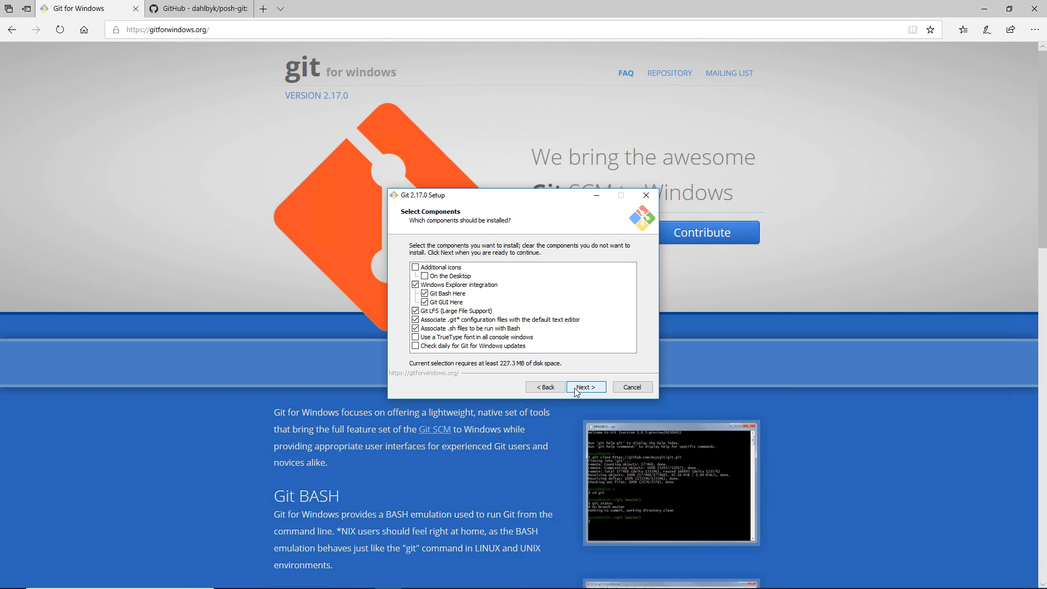
{"action": "left_click", "coordinate": [586, 386]}
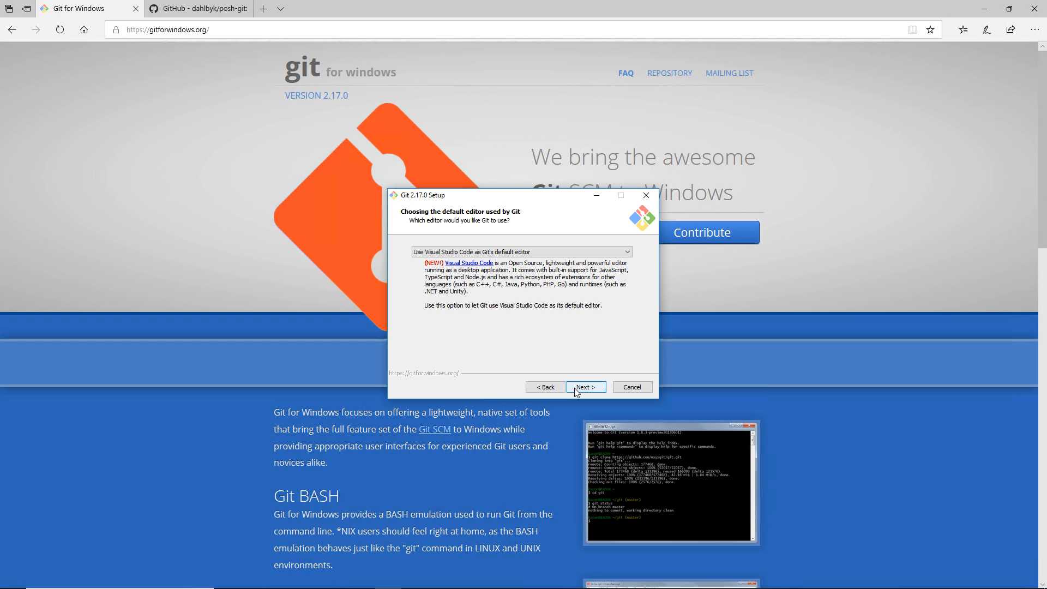
{"action": "left_click", "coordinate": [584, 386]}
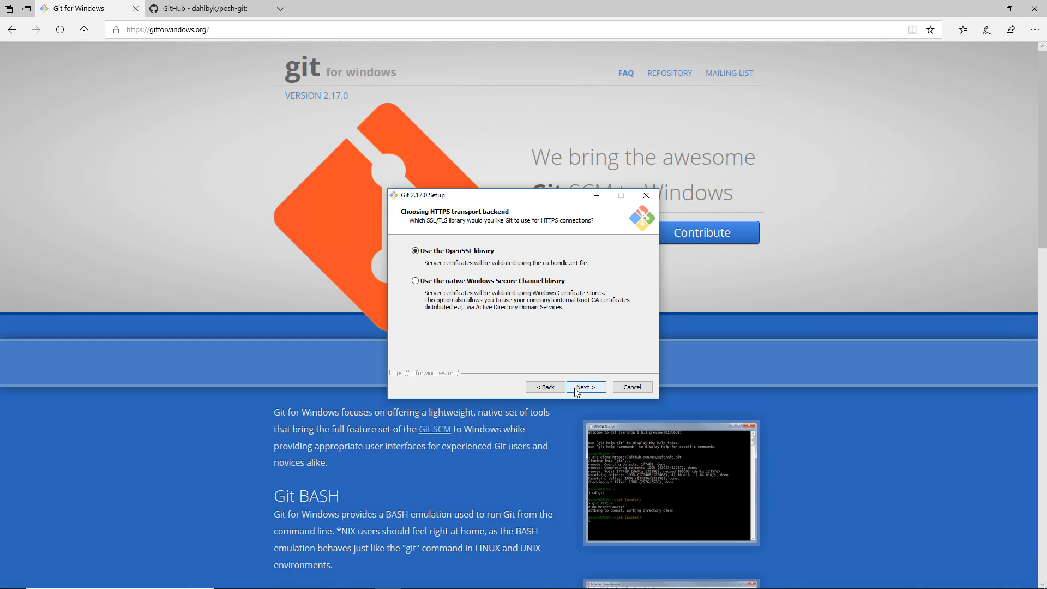
{"action": "left_click", "coordinate": [585, 386]}
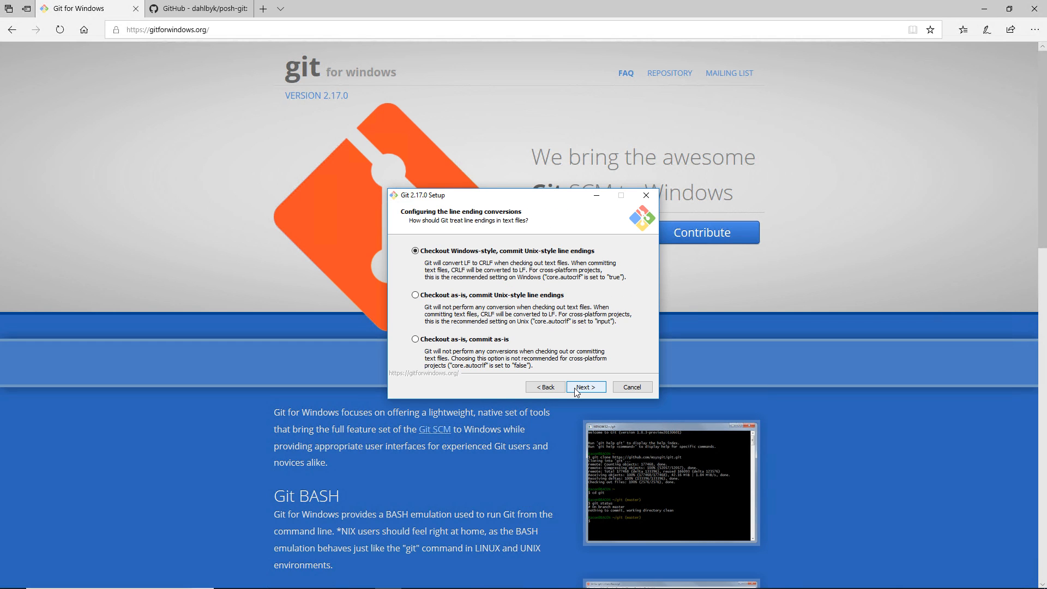
{"action": "left_click", "coordinate": [585, 386]}
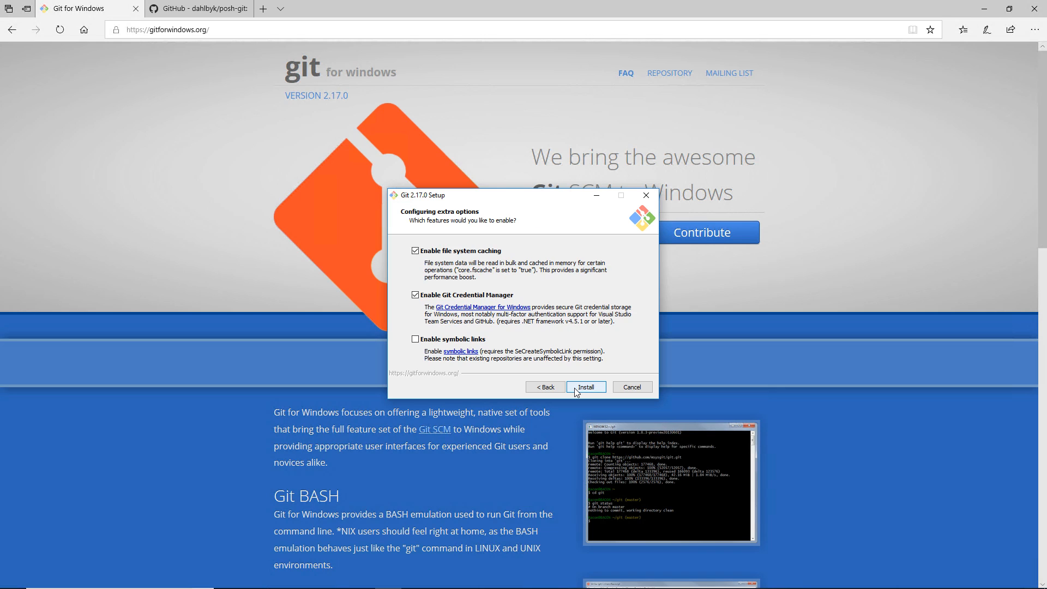
{"action": "left_click", "coordinate": [586, 386]}
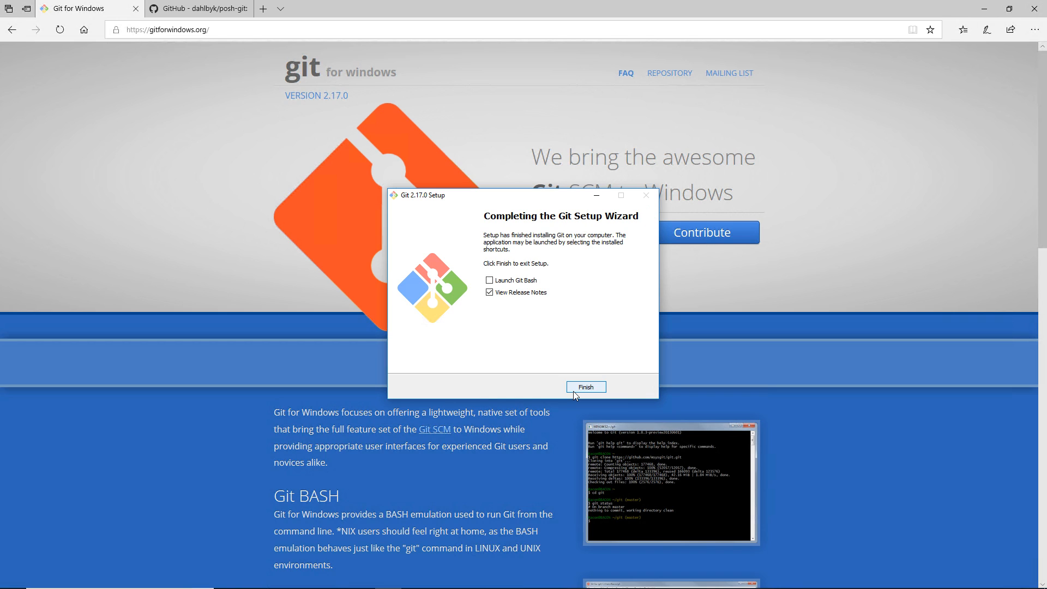
Step: Finish the Git setup wizard with View Release Notes unchecked
{"action": "left_click", "coordinate": [489, 293]}
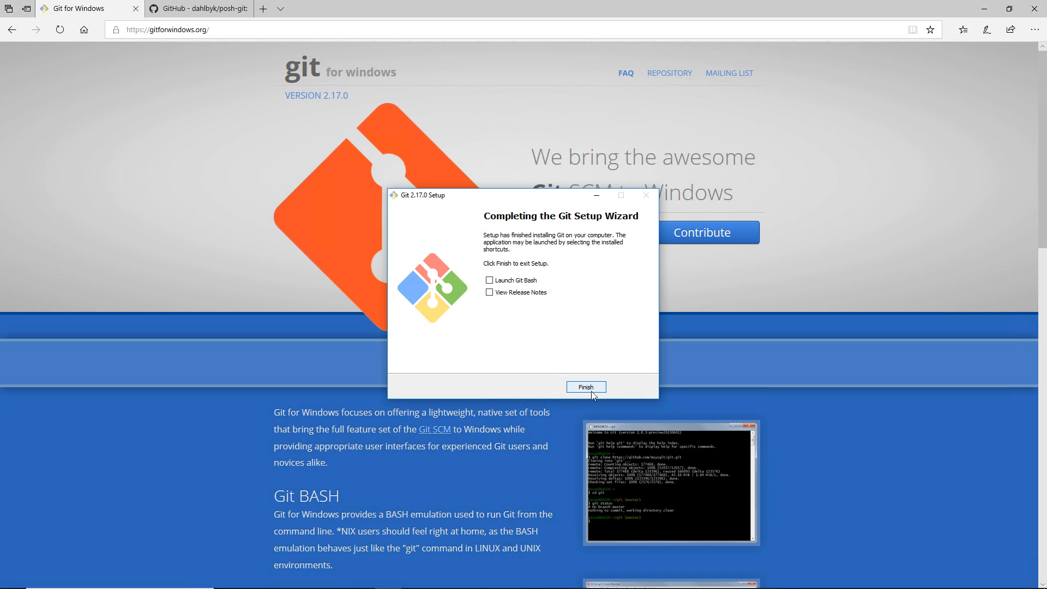
{"action": "mouse_move", "coordinate": [605, 395]}
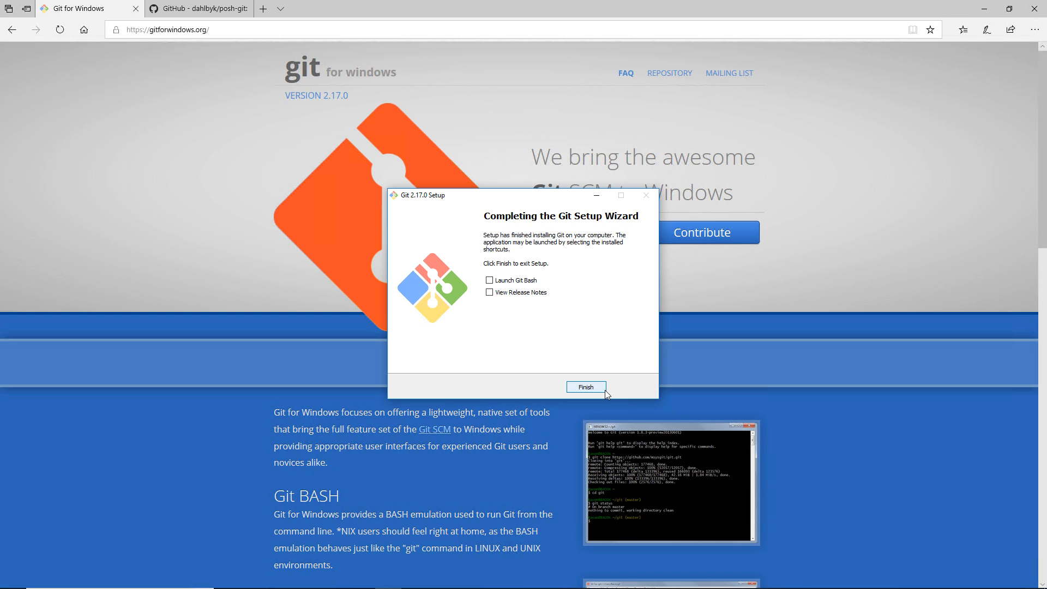
{"action": "left_click", "coordinate": [586, 387]}
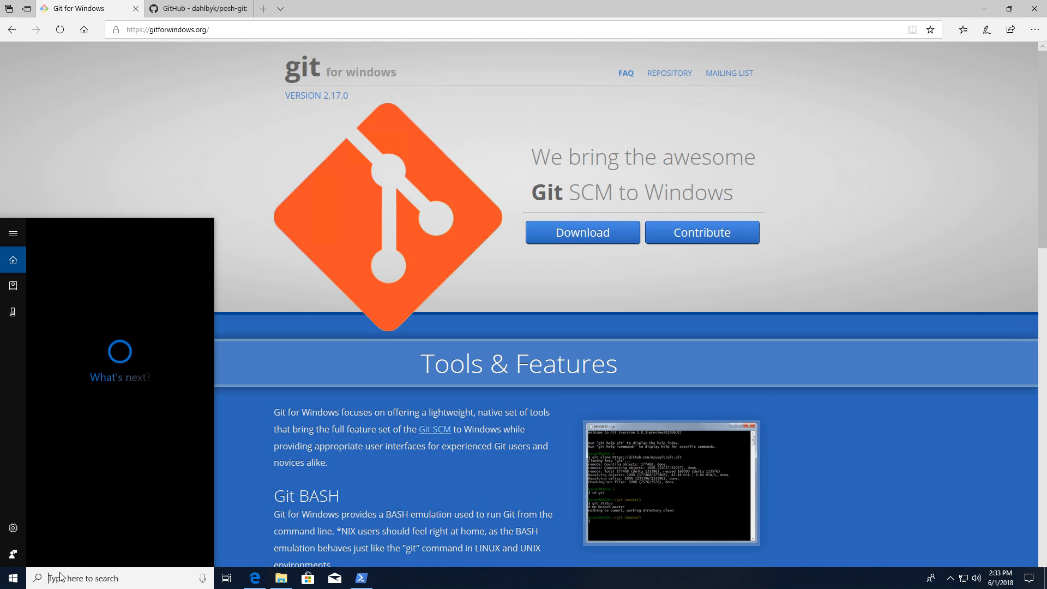
Step: Launch Windows PowerShell ISE from Start search and change the console to C:\
{"action": "type", "text": "ISE"}
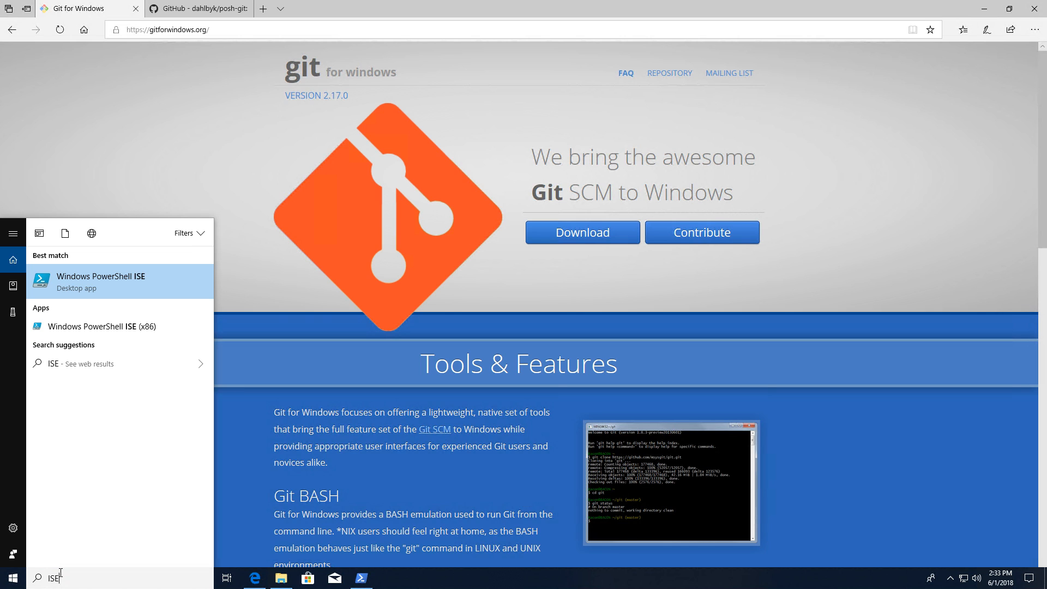
{"action": "left_click", "coordinate": [100, 280]}
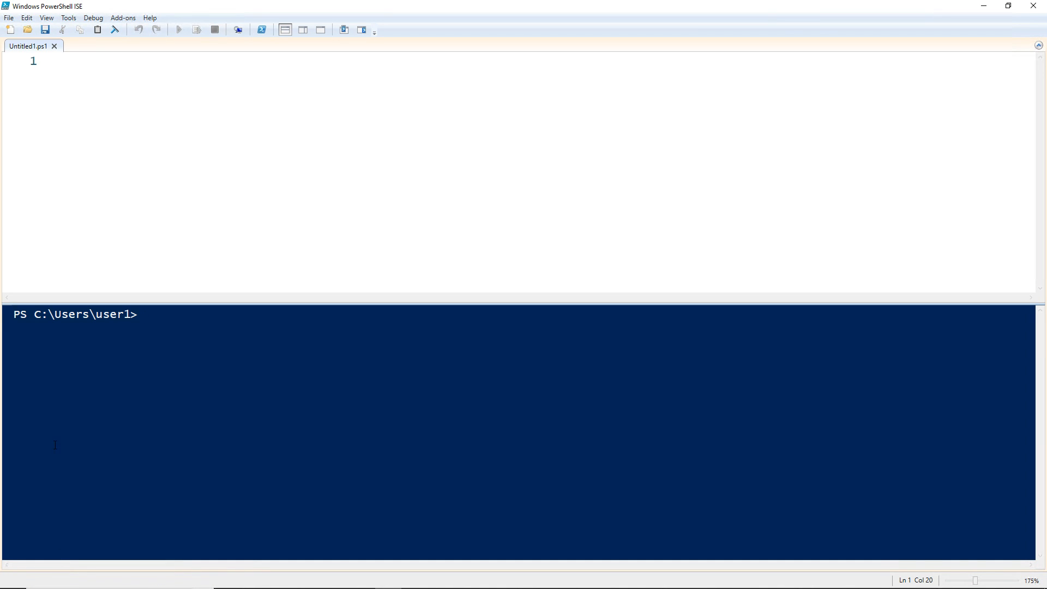
{"action": "mouse_move", "coordinate": [77, 402]}
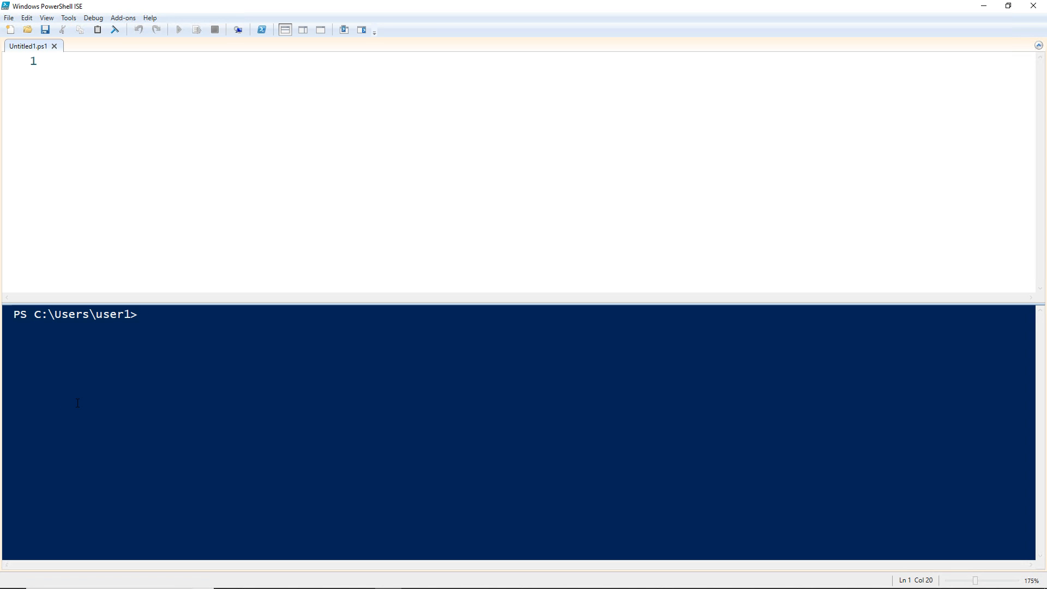
{"action": "type", "text": "cd C:\\"}
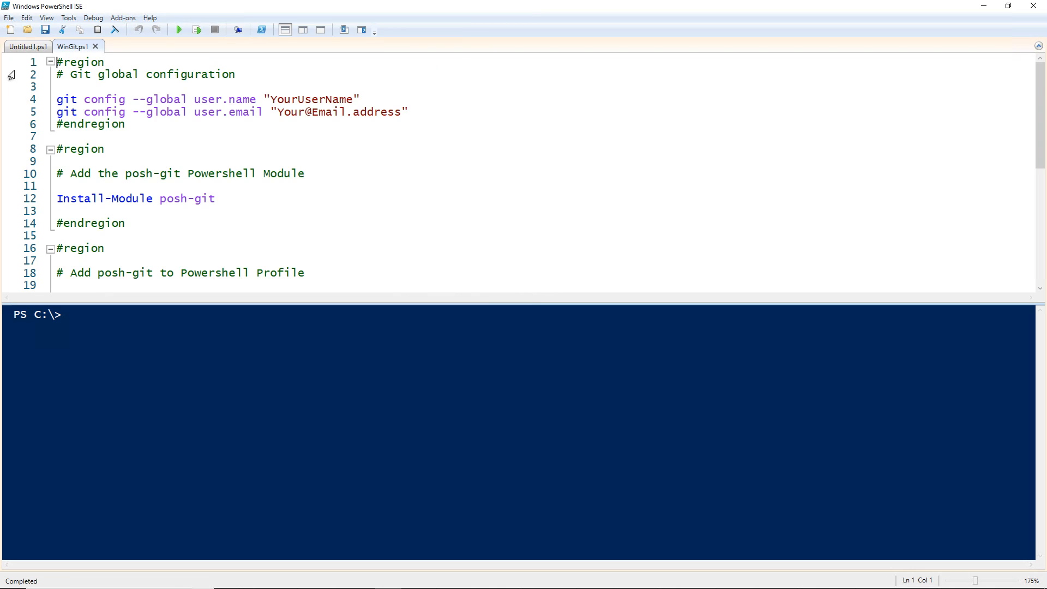
Step: Run the git config global user name and email commands, then fold that region
{"action": "left_click", "coordinate": [48, 45]}
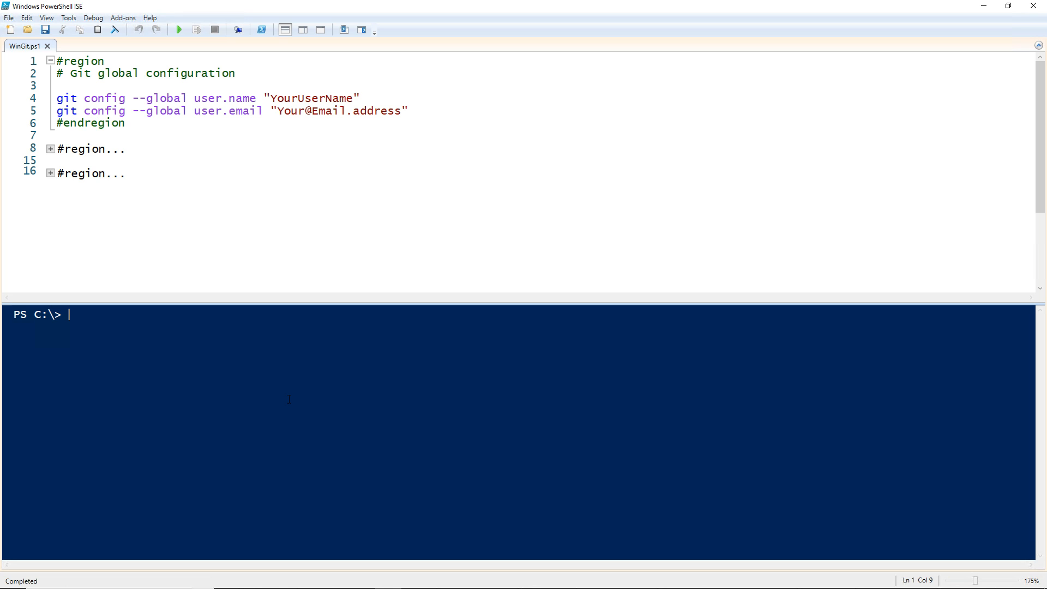
{"action": "mouse_move", "coordinate": [377, 98]}
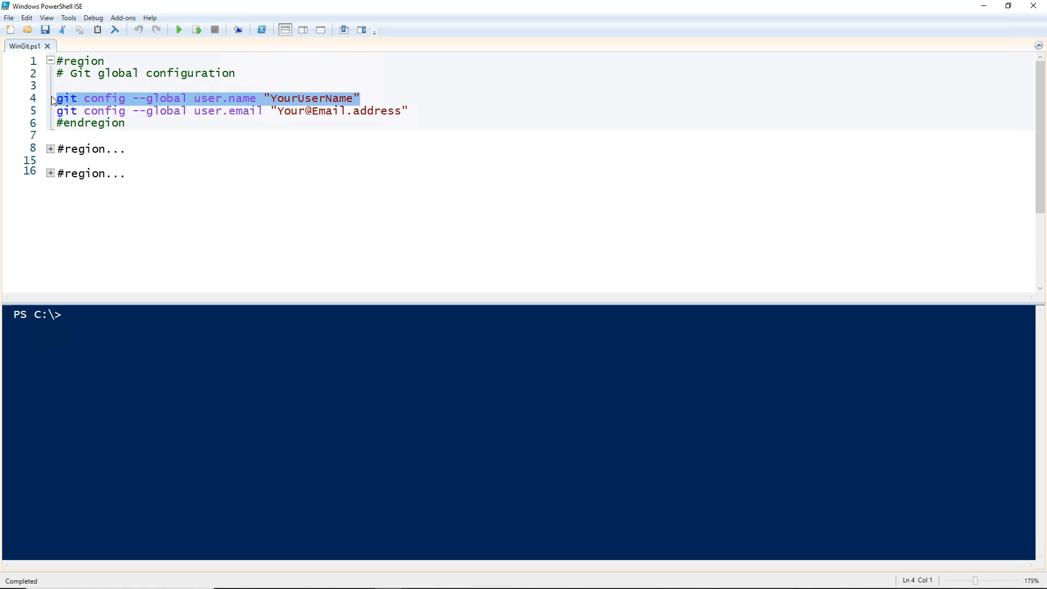
{"action": "mouse_move", "coordinate": [196, 30]}
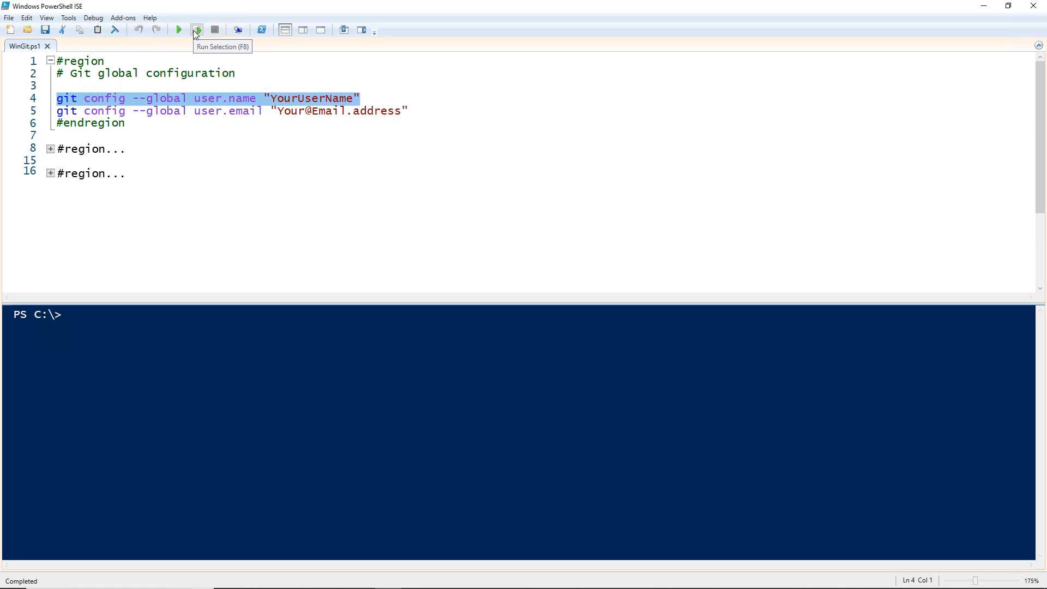
{"action": "left_click", "coordinate": [197, 30]}
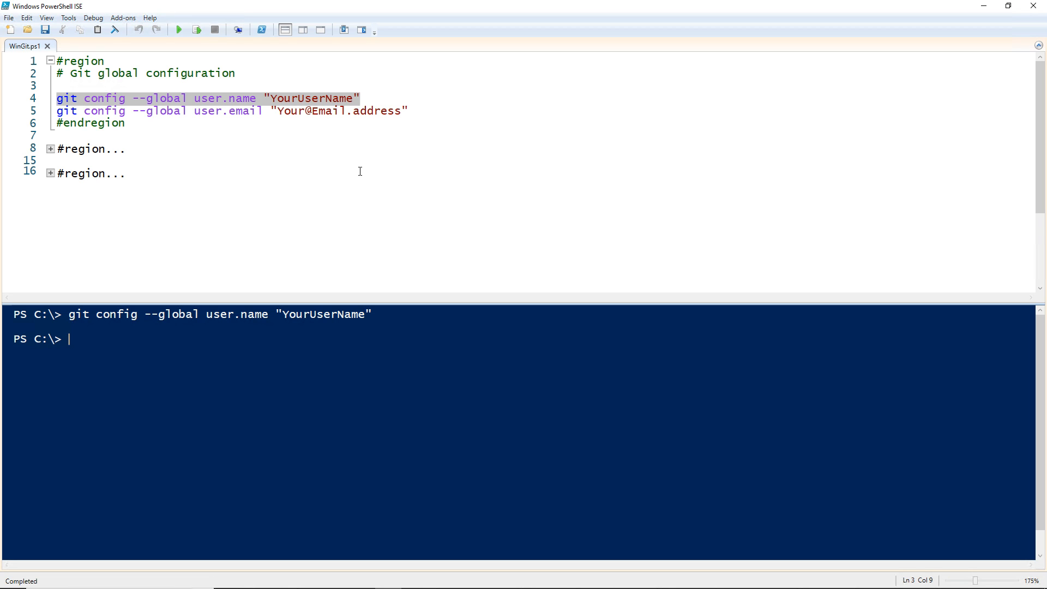
{"action": "mouse_move", "coordinate": [412, 111]}
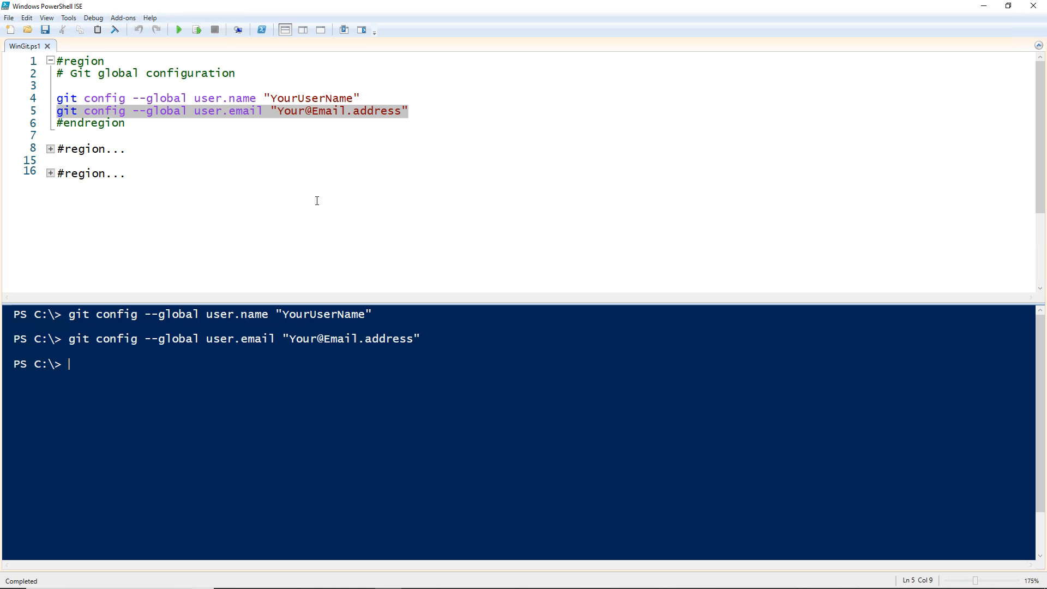
{"action": "left_click", "coordinate": [51, 60]}
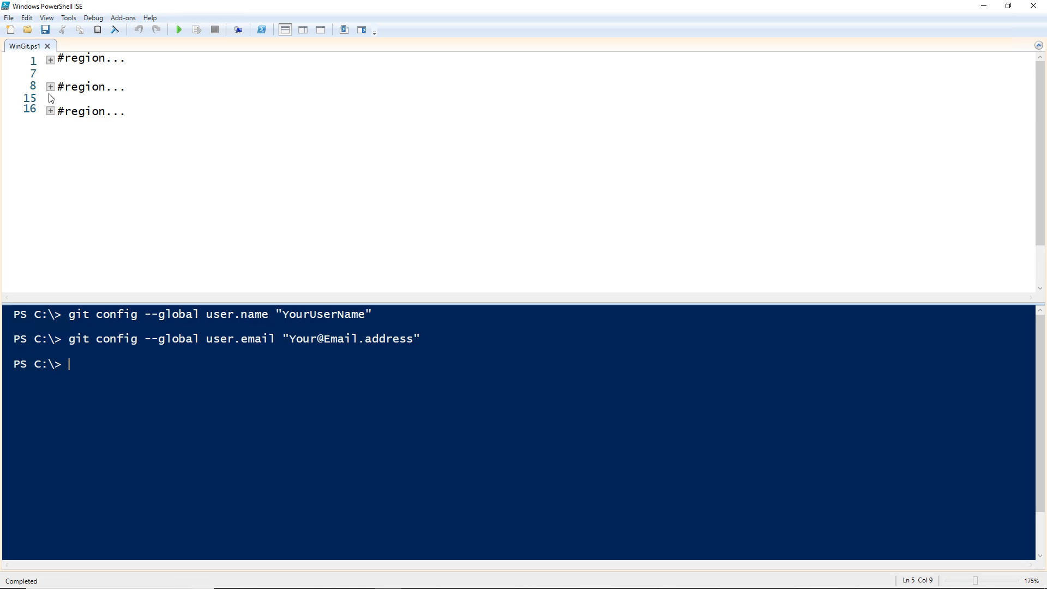
Step: Expand the posh-git Install-Module region on line 8 of WinGit.ps1
{"action": "left_click", "coordinate": [51, 86]}
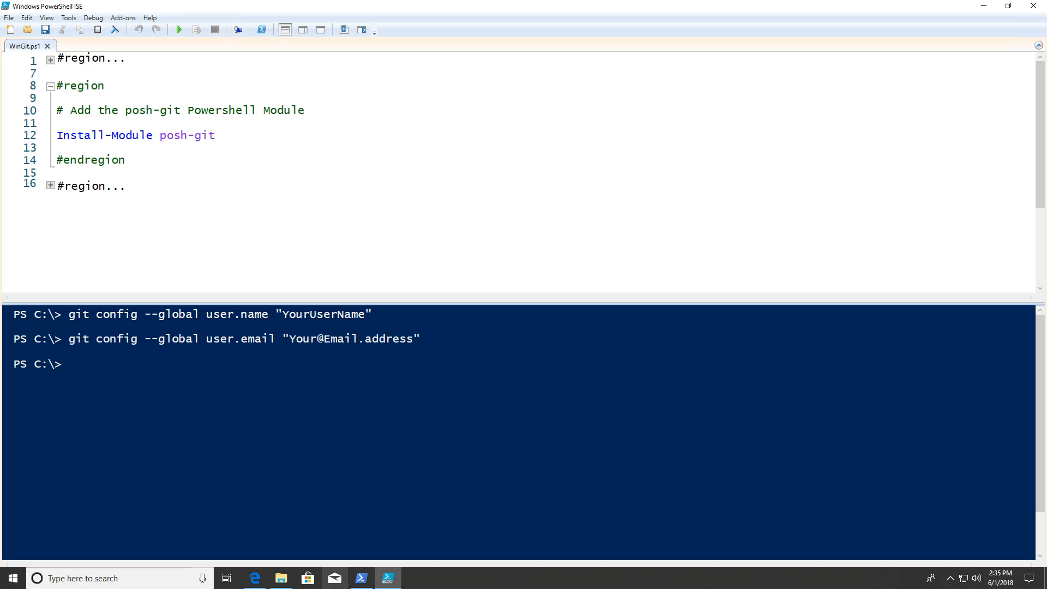
{"action": "mouse_move", "coordinate": [361, 578]}
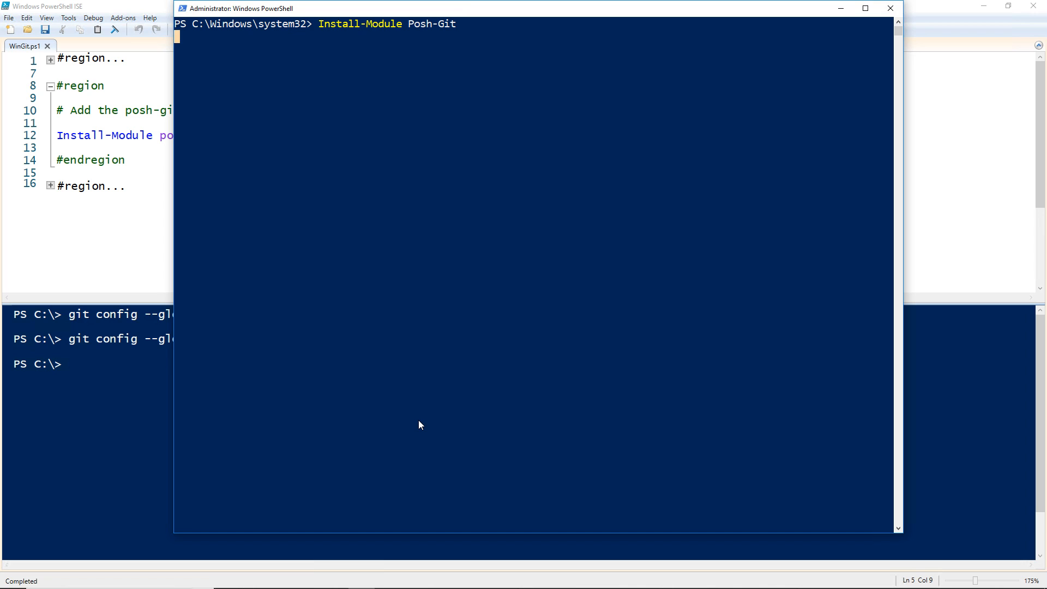
Step: Run Install-Module Posh-Git, answering A (Yes to All) at the untrusted repository prompt
{"action": "key", "text": "enter"}
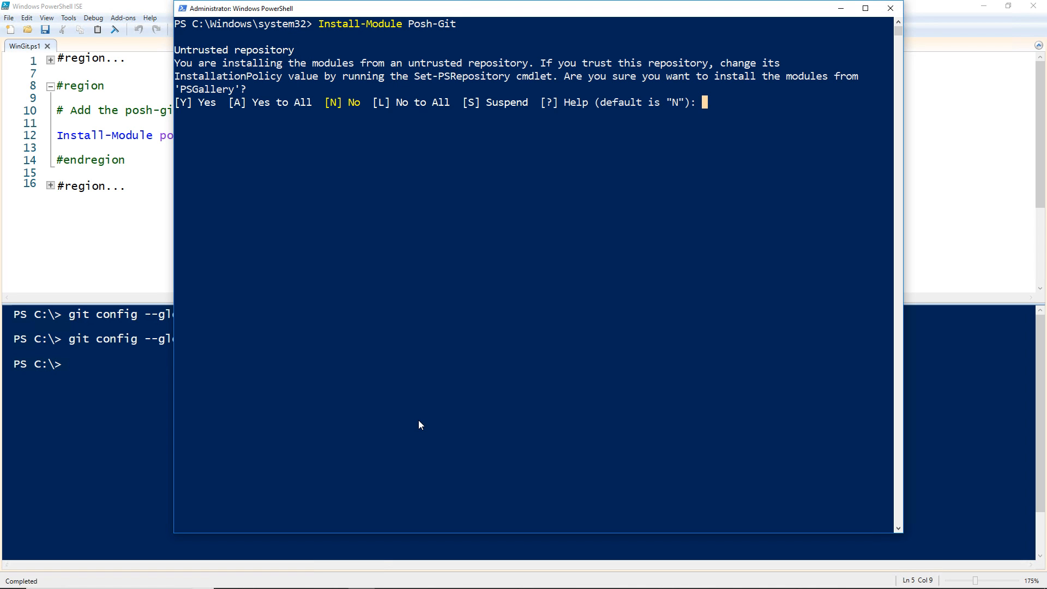
{"action": "type", "text": "A"}
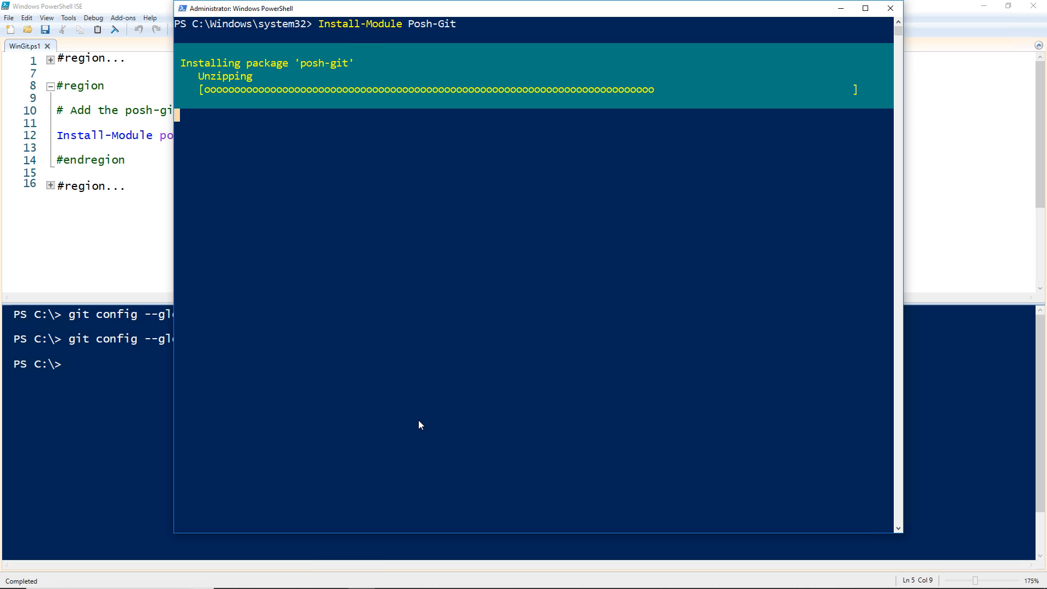
{"action": "type", "text": "A"}
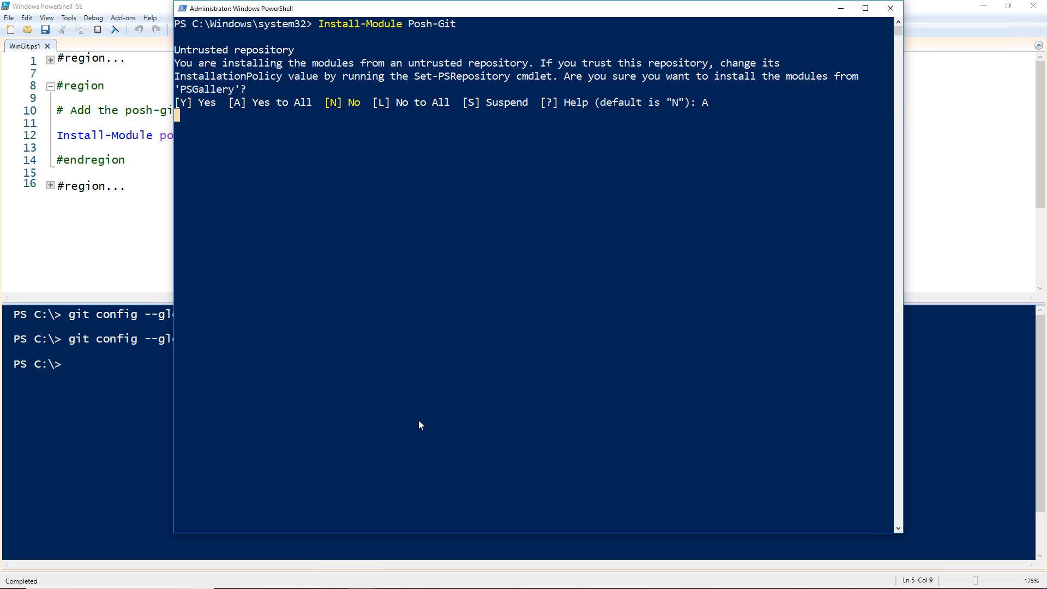
{"action": "key", "text": "enter"}
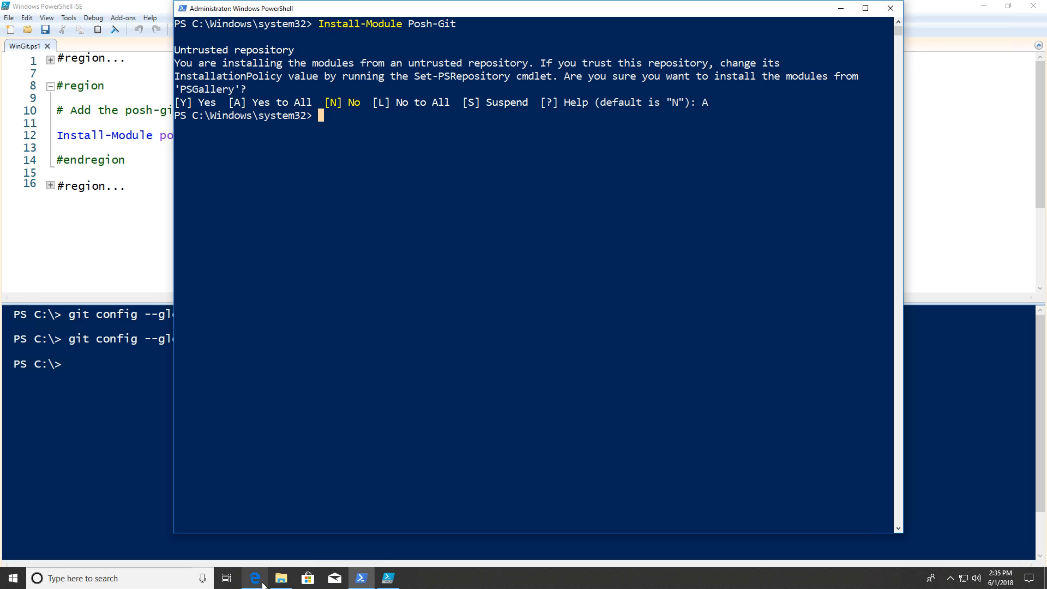
{"action": "left_click", "coordinate": [280, 578]}
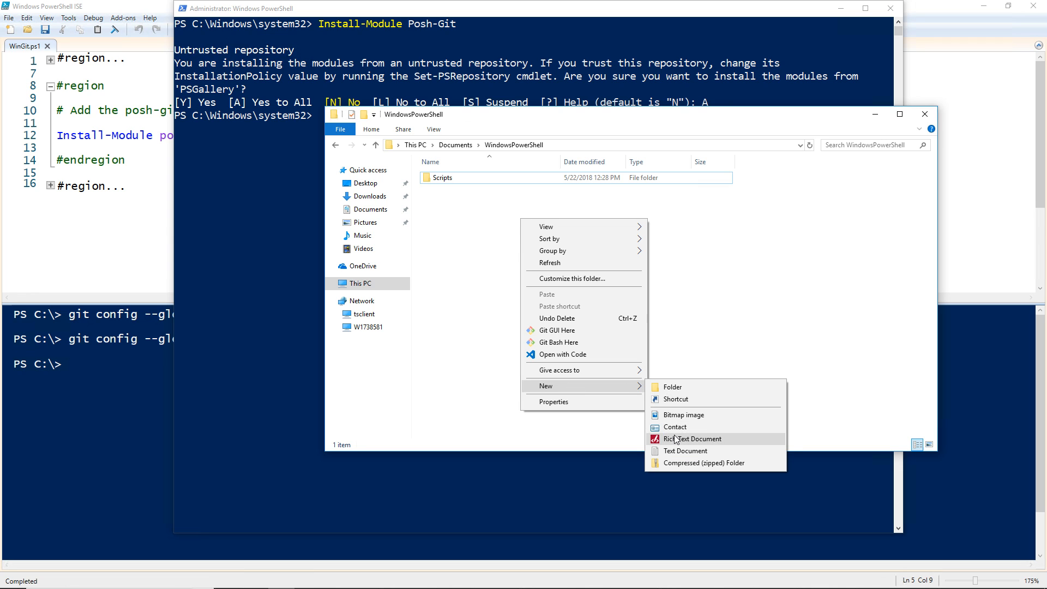
Step: Create a new text document named profile.ps1 in Documents\WindowsPowerShell and open it
{"action": "left_click", "coordinate": [684, 450]}
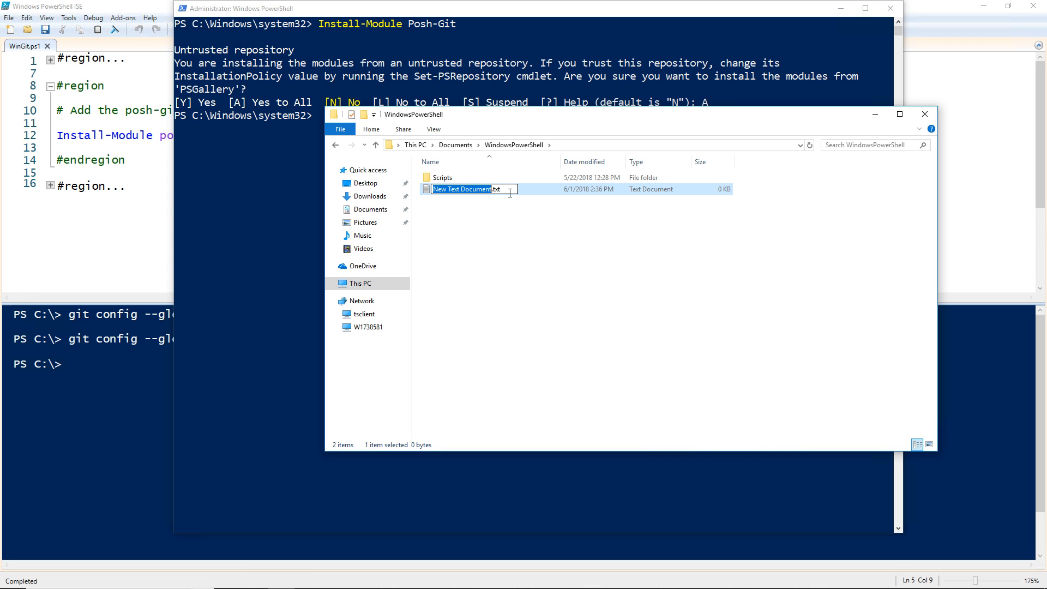
{"action": "type", "text": "profile.ps1"}
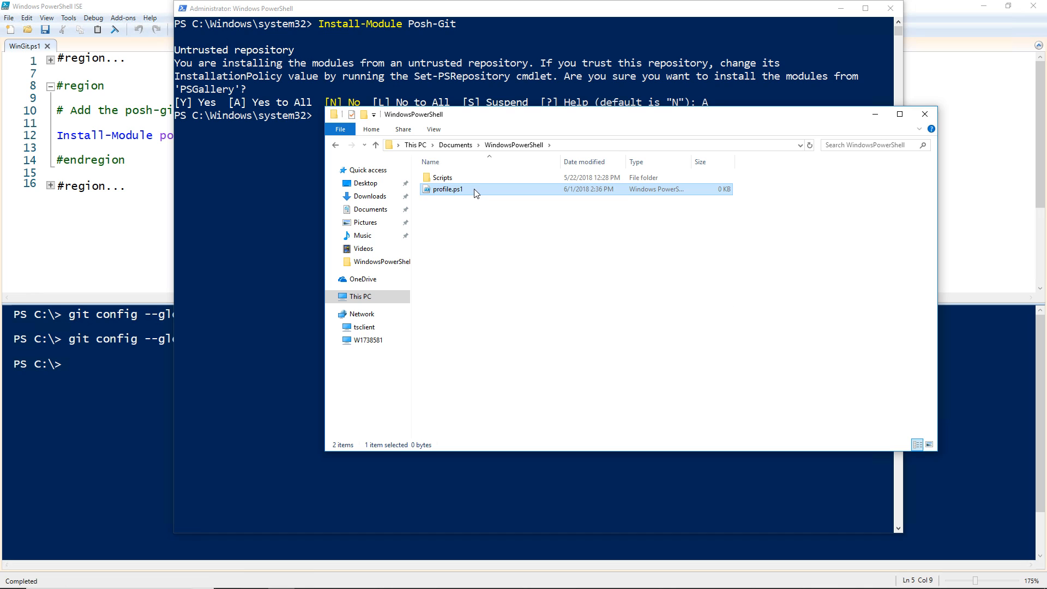
{"action": "double_click", "coordinate": [447, 188]}
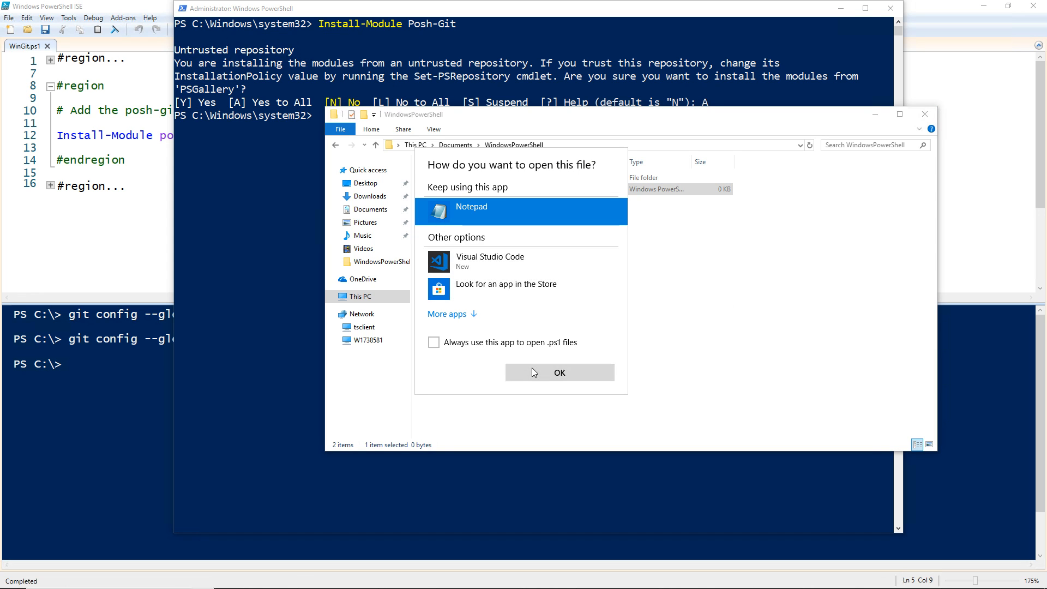
Step: In Notepad, write the line Import-Module Posh-Git into profile.ps1, correcting a mistyped Install-Module
{"action": "left_click", "coordinate": [559, 373]}
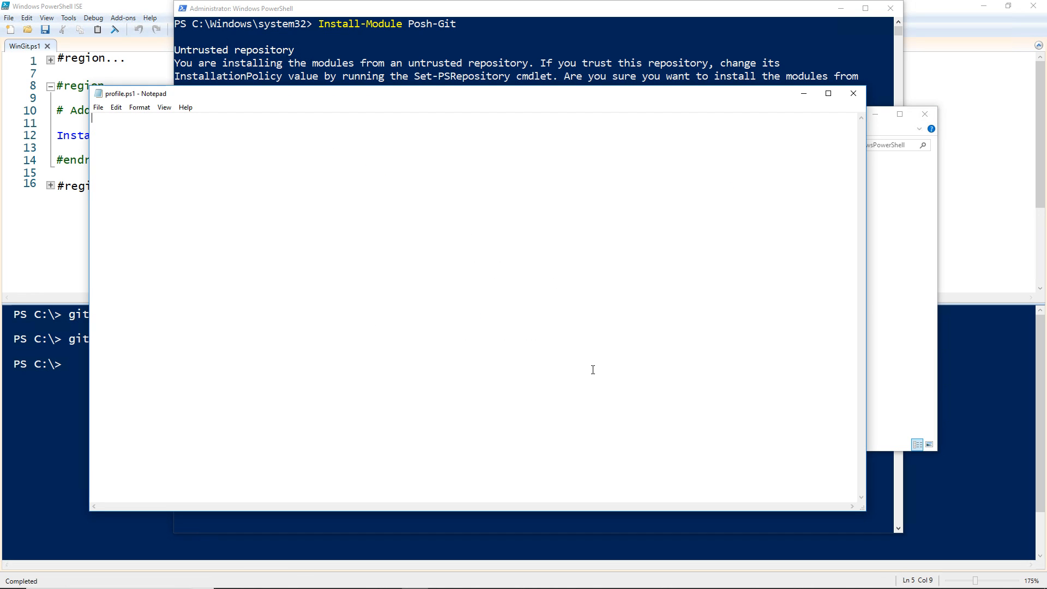
{"action": "type", "text": "Install-Module"}
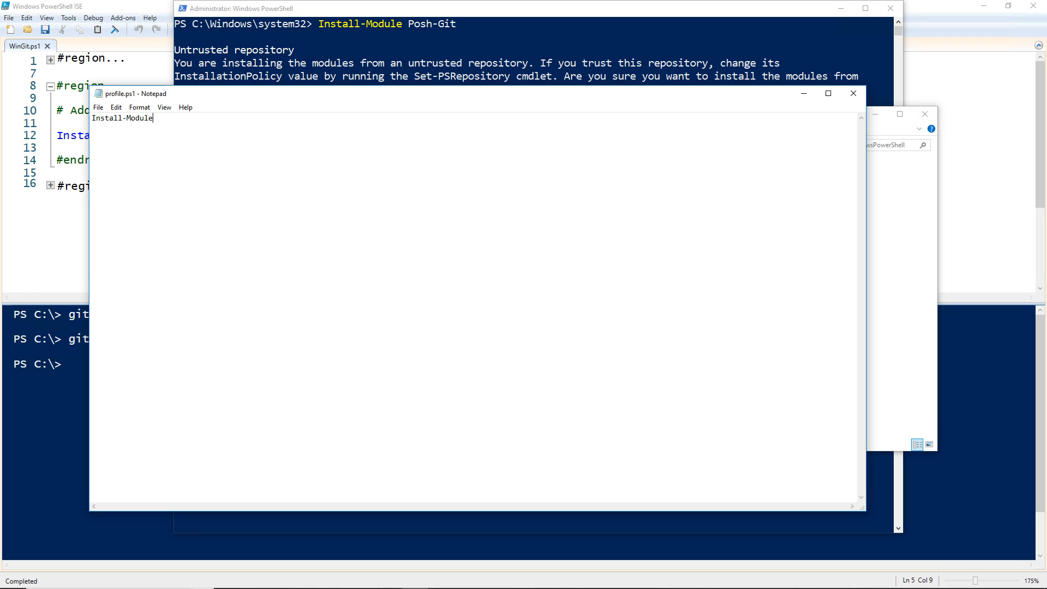
{"action": "key", "text": "BackSpace"}
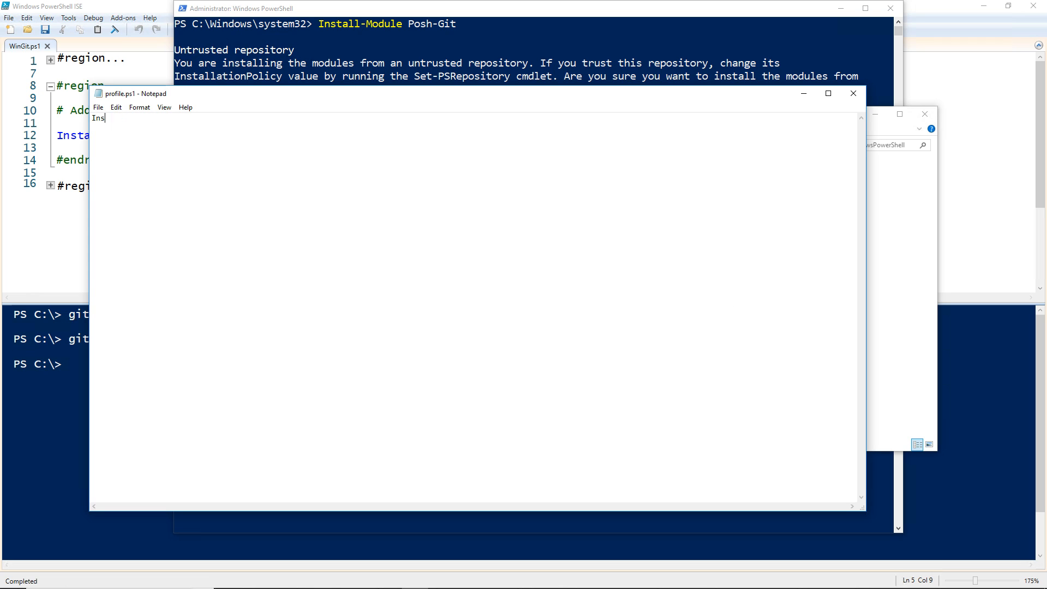
{"action": "key", "text": "BackSpace"}
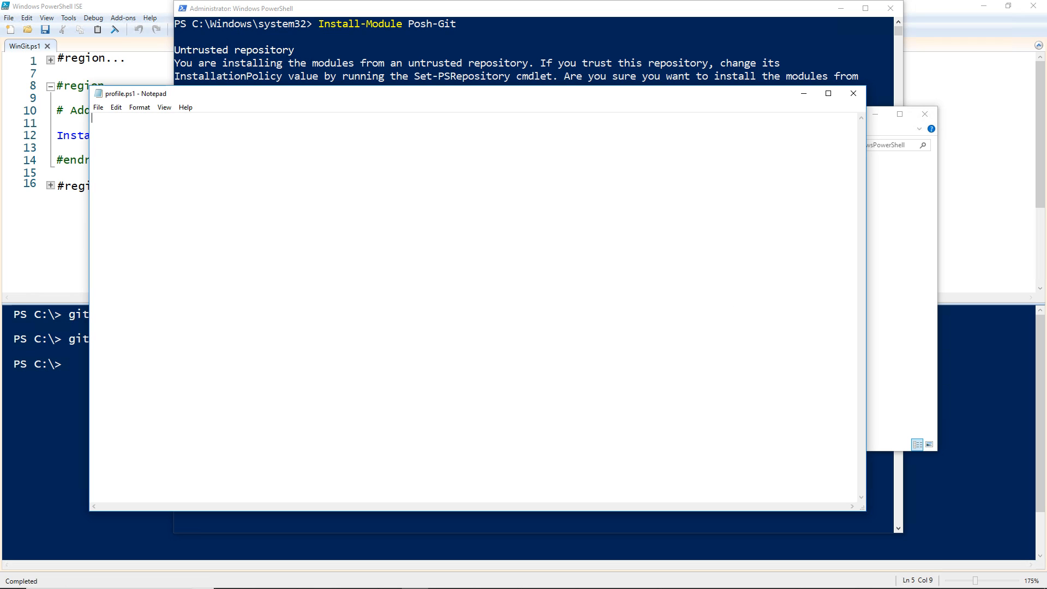
{"action": "type", "text": "Import-Mo"}
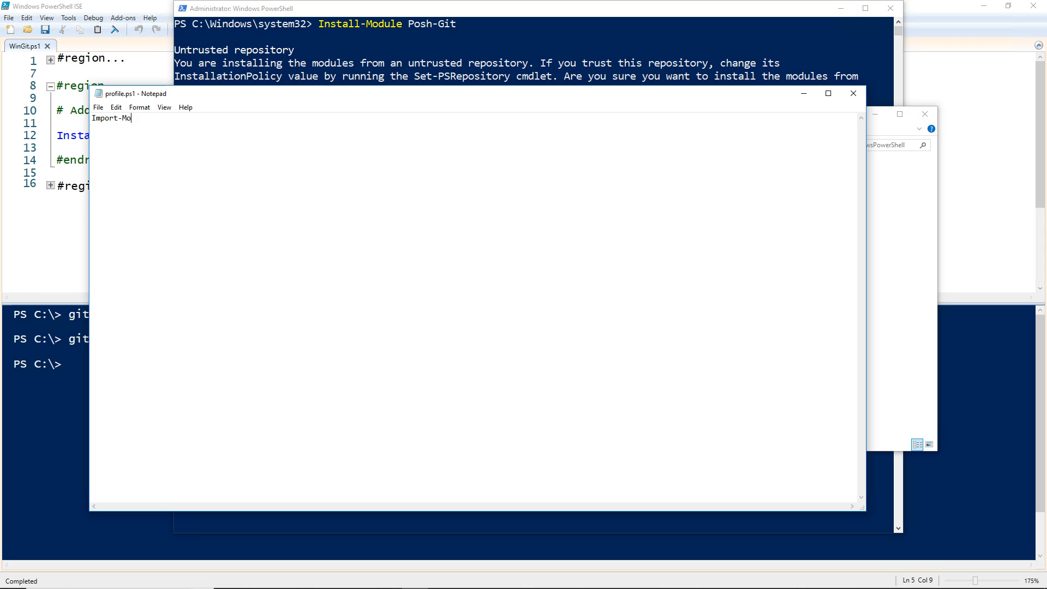
{"action": "type", "text": "dule Posh-Gi"}
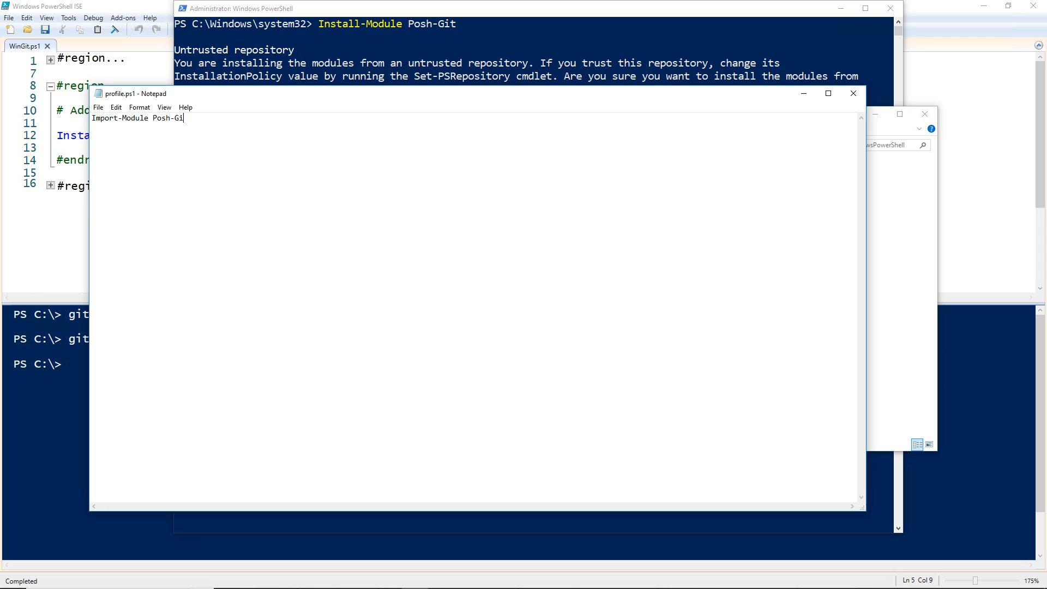
{"action": "type", "text": "t"}
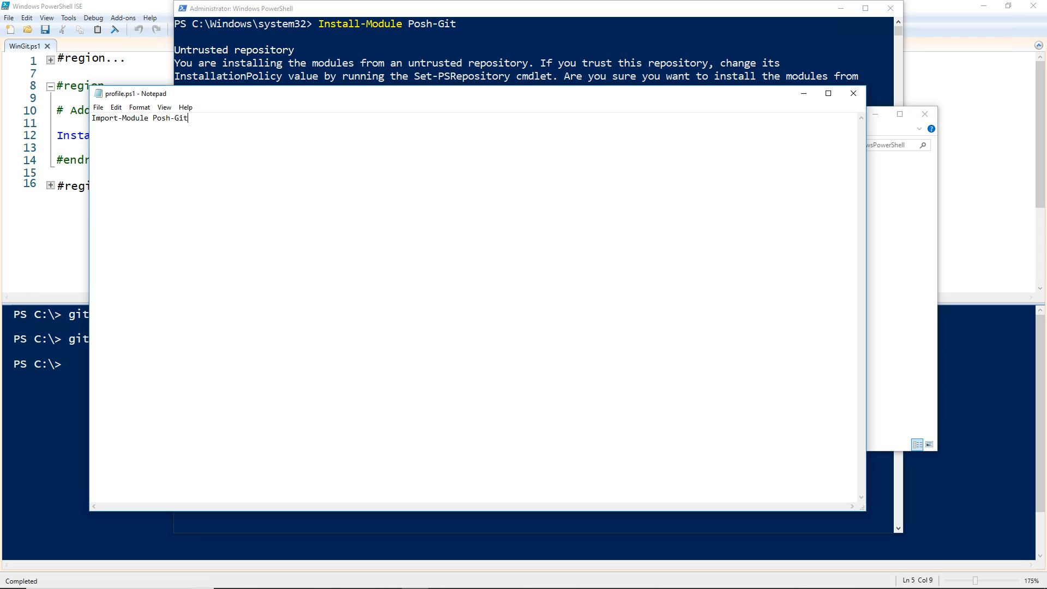
{"action": "mouse_move", "coordinate": [591, 370]}
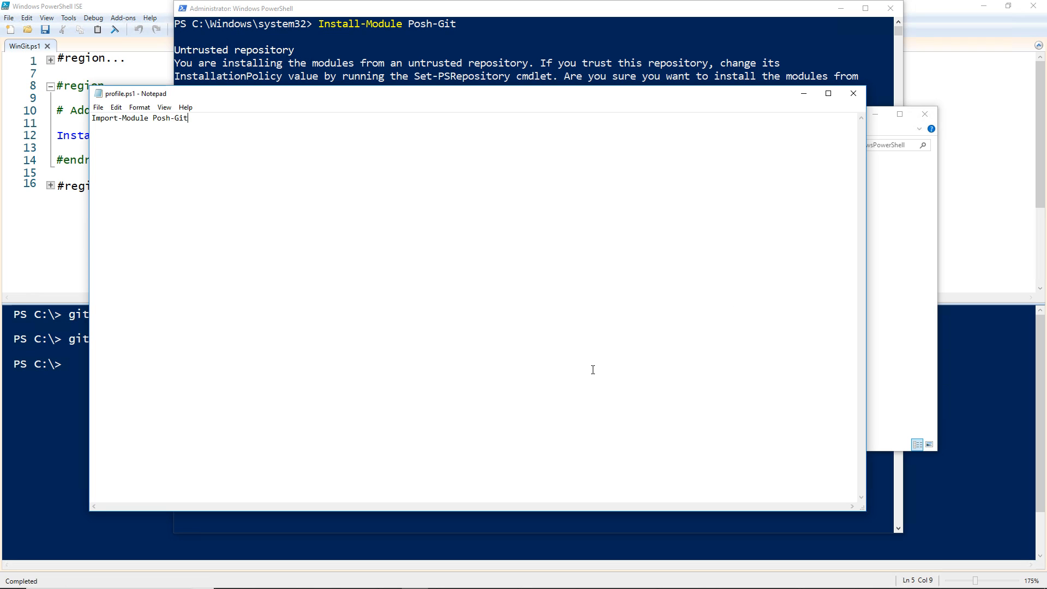
{"action": "mouse_move", "coordinate": [717, 240]}
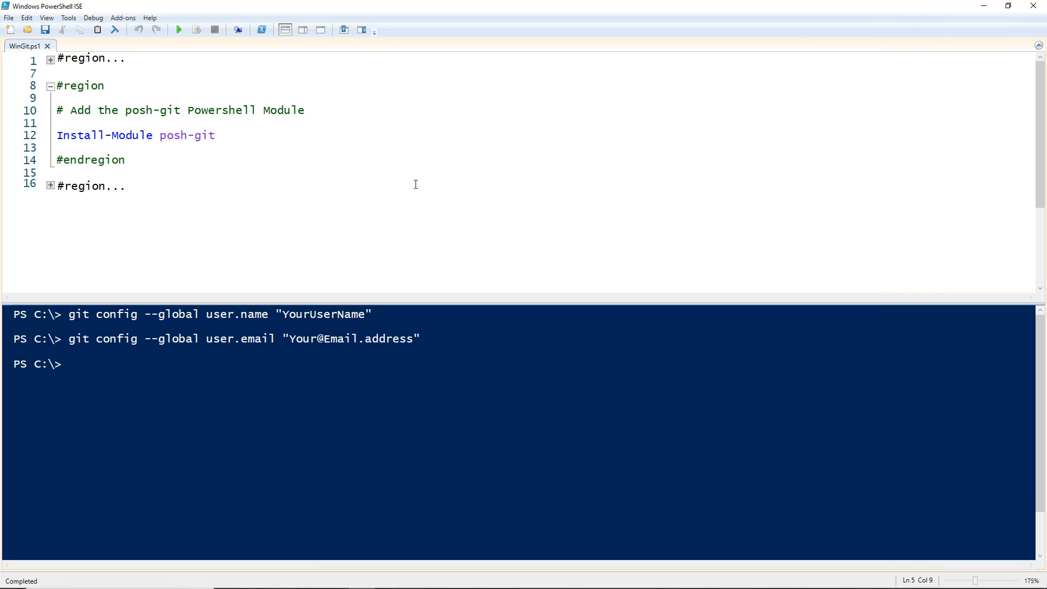
Step: Fold the posh-git install region and briefly view the profile region before folding it too
{"action": "left_click", "coordinate": [51, 85]}
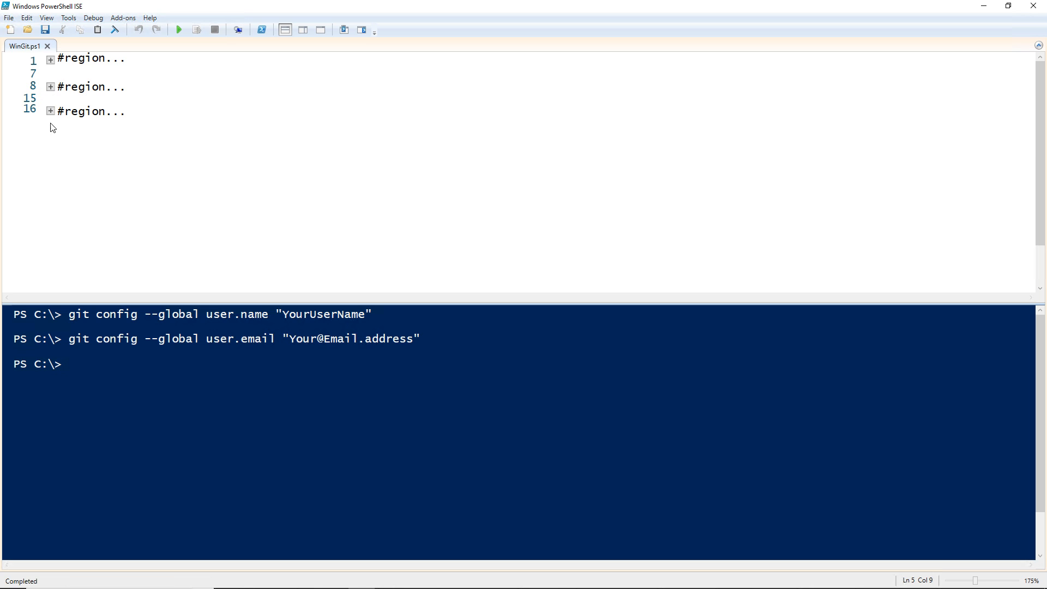
{"action": "left_click", "coordinate": [50, 111]}
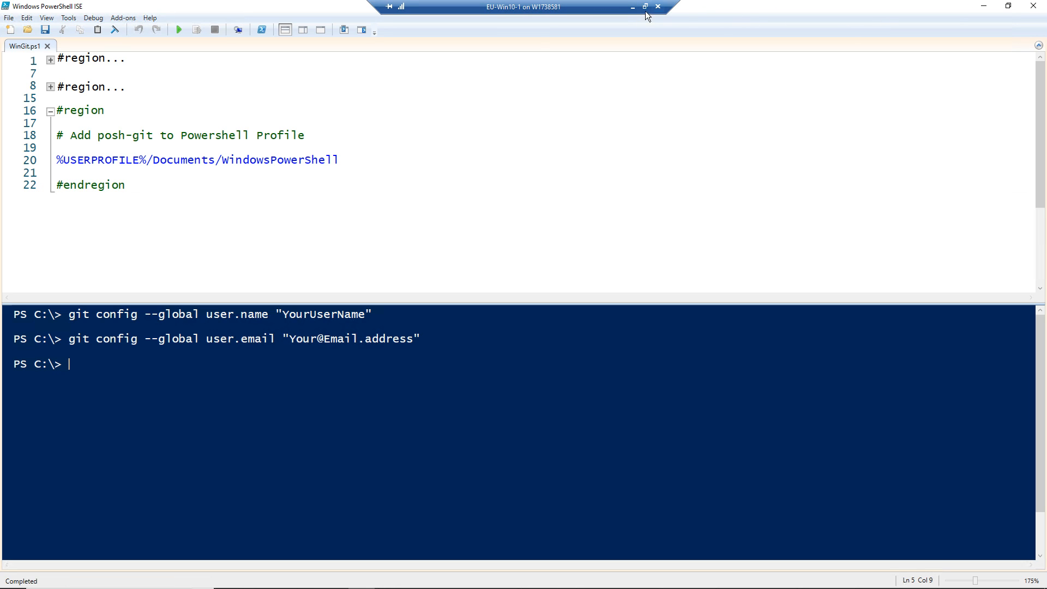
{"action": "left_click", "coordinate": [50, 110]}
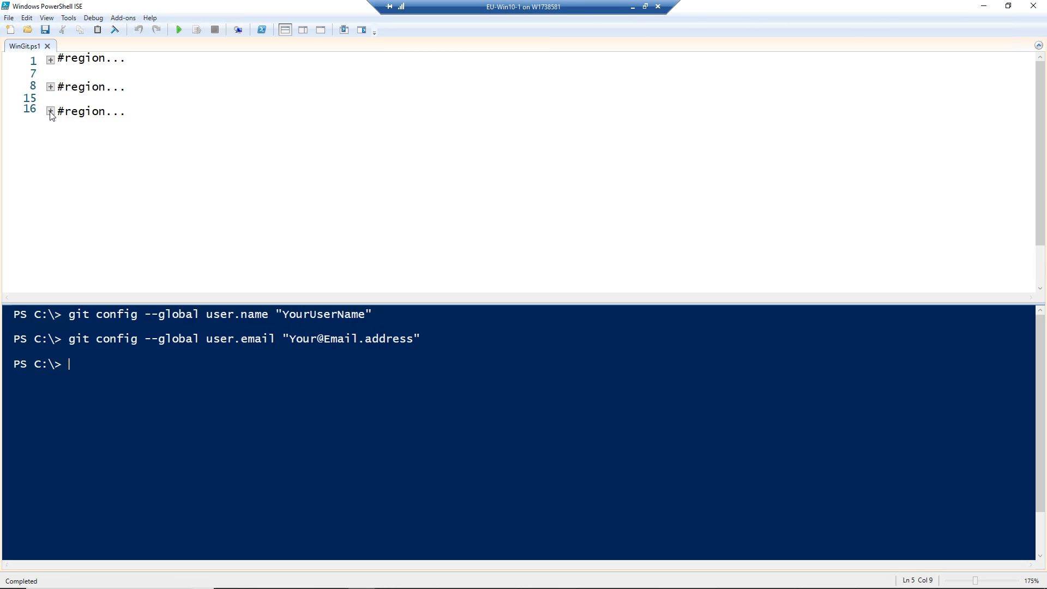
{"action": "mouse_move", "coordinate": [427, 459]}
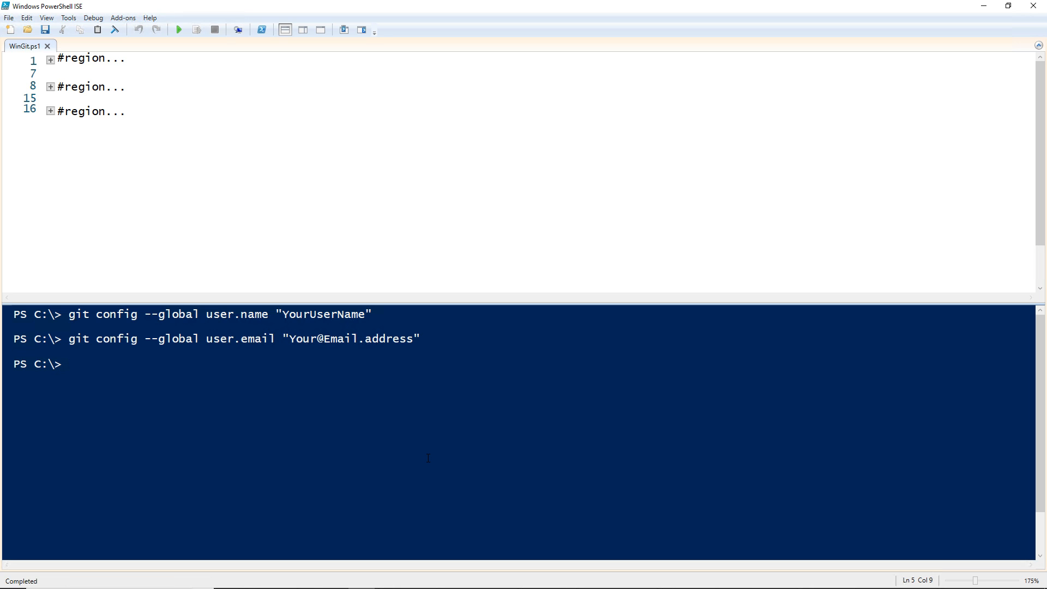
Step: Enter git --version at the console prompt without running it
{"action": "type", "text": "git"}
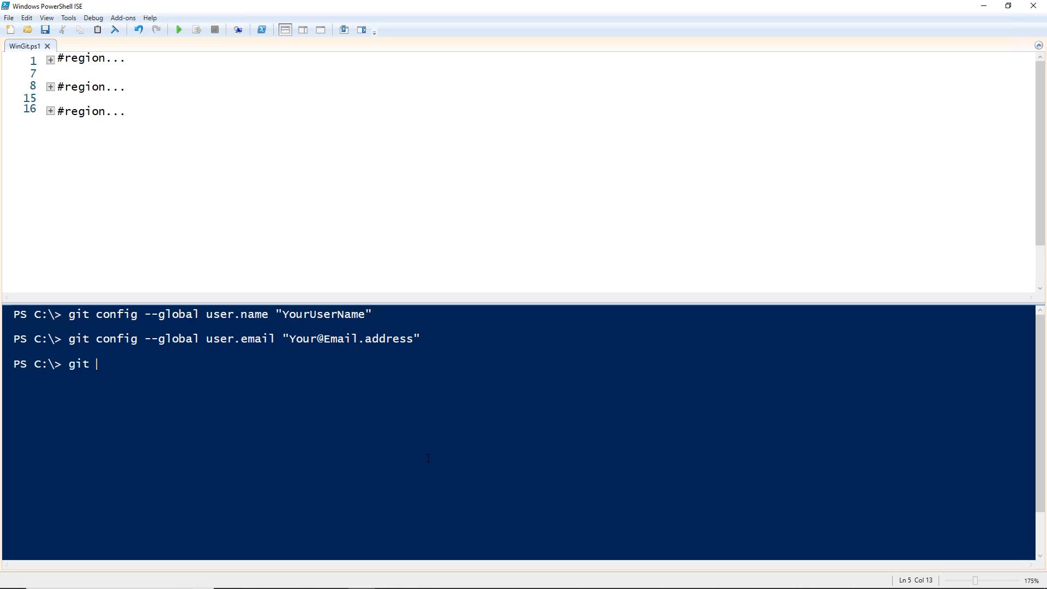
{"action": "type", "text": "--version"}
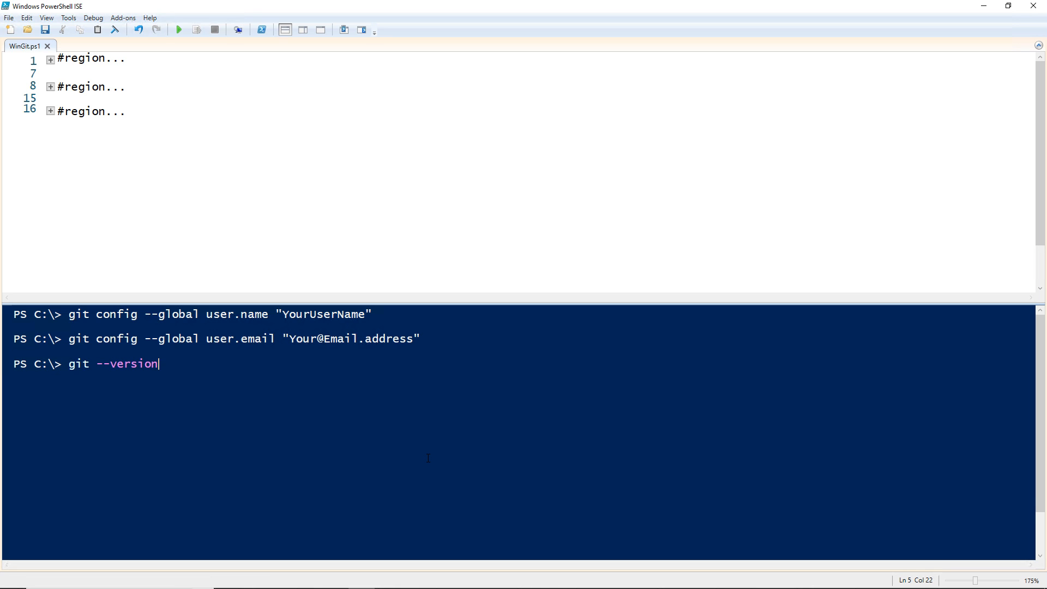